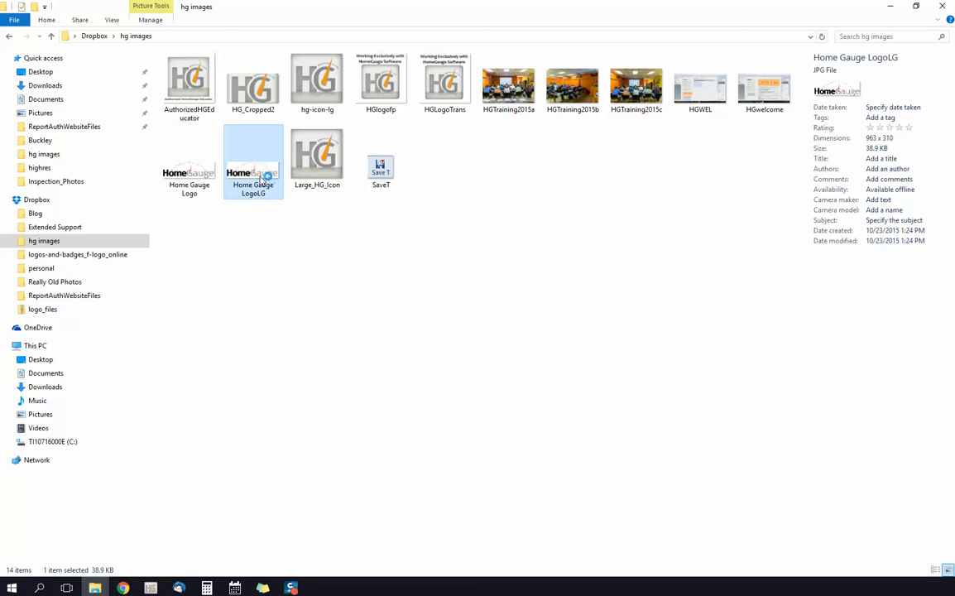
# - Open the Home Gauge LogoLG image in Paint via Open with
pyautogui.rightClick(252, 157)
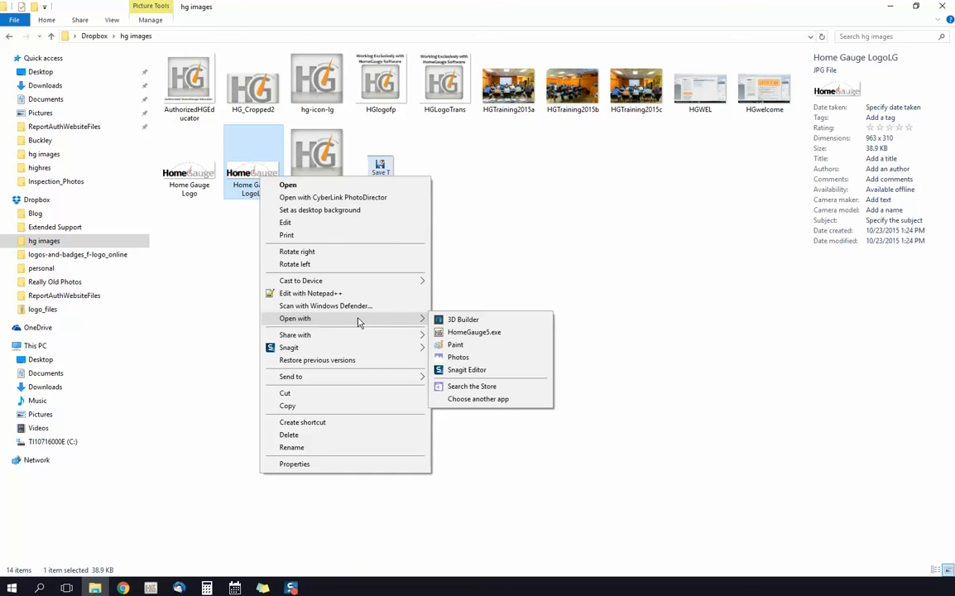
pyautogui.moveTo(455, 344)
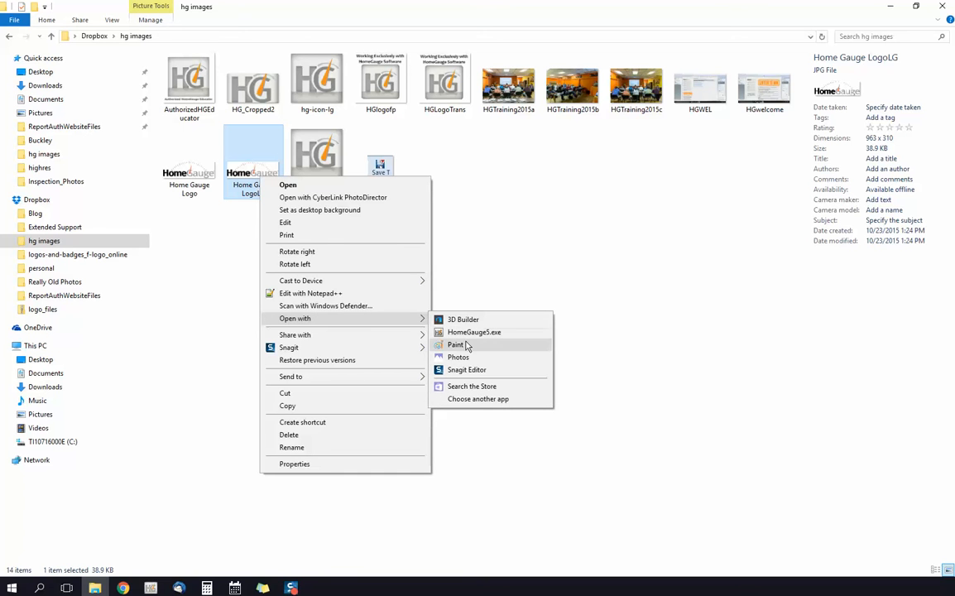
pyautogui.click(455, 344)
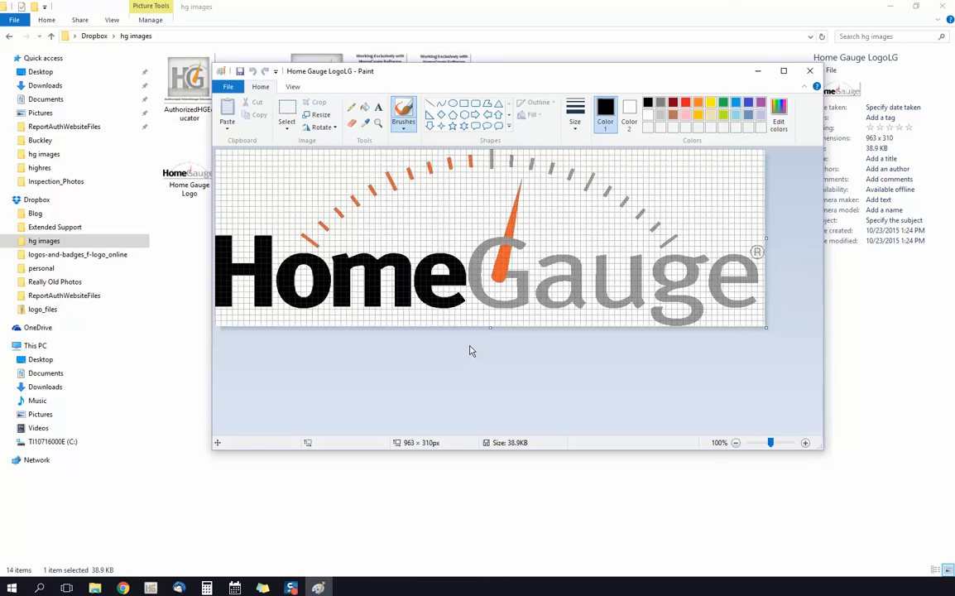
pyautogui.moveTo(500, 192)
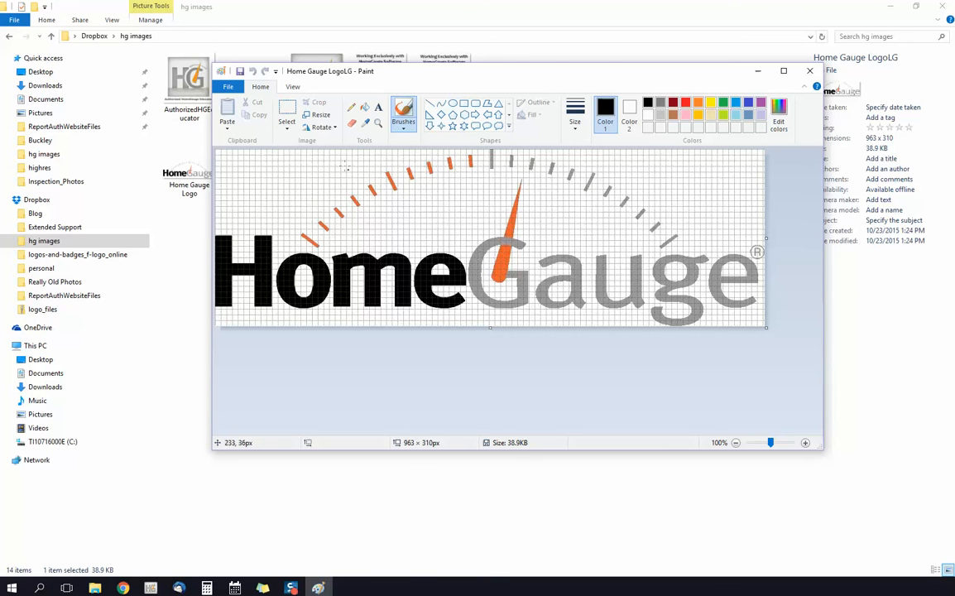
pyautogui.moveTo(319, 114)
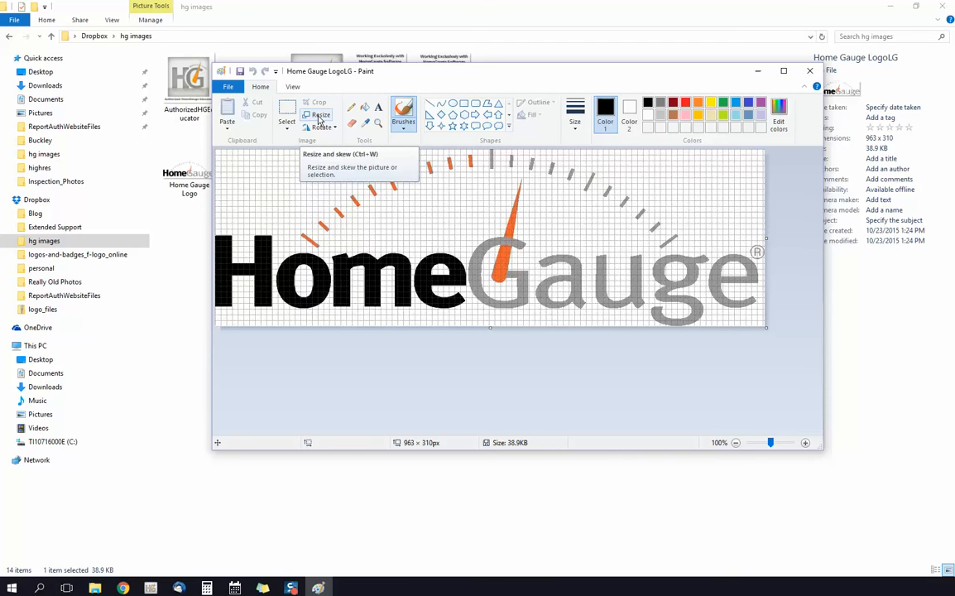
# - Resize the logo by pixels to 350 wide and 112 high
pyautogui.click(319, 114)
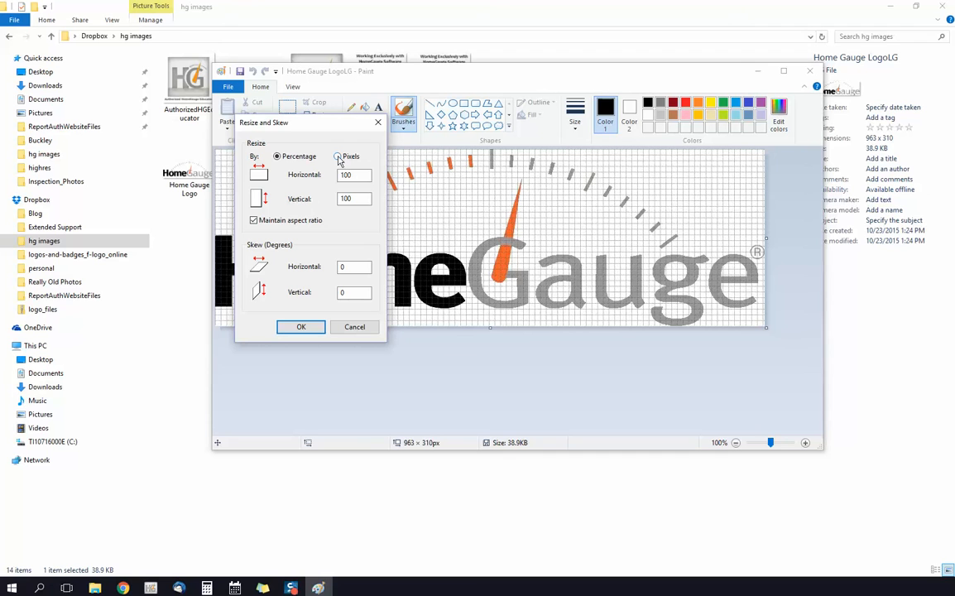
pyautogui.click(338, 156)
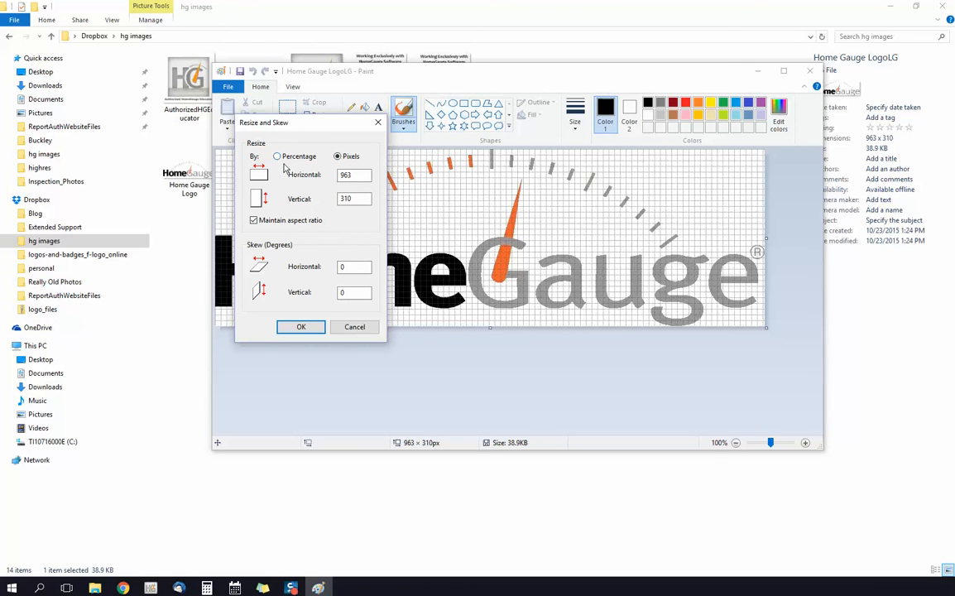
pyautogui.click(337, 156)
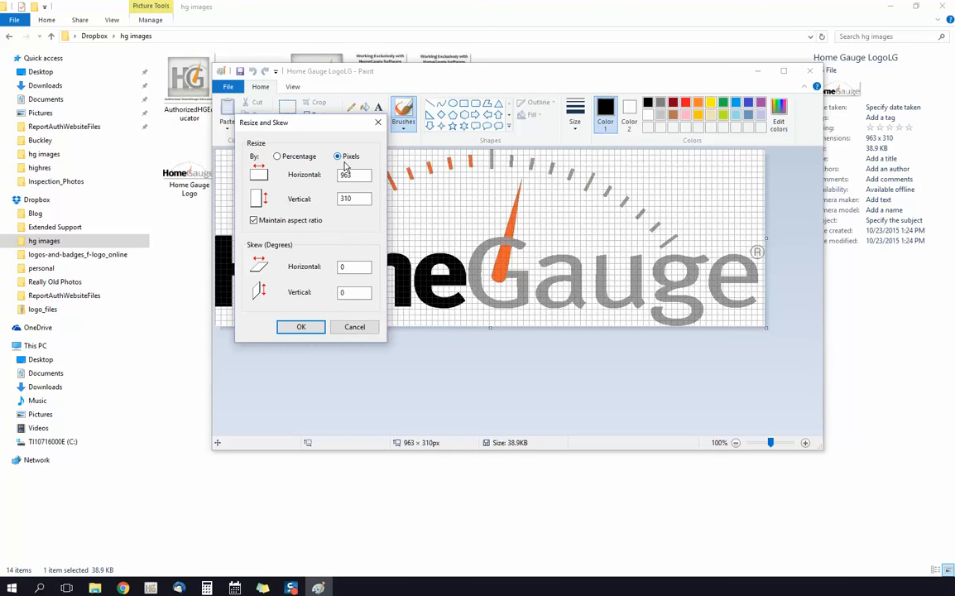
pyautogui.click(354, 175)
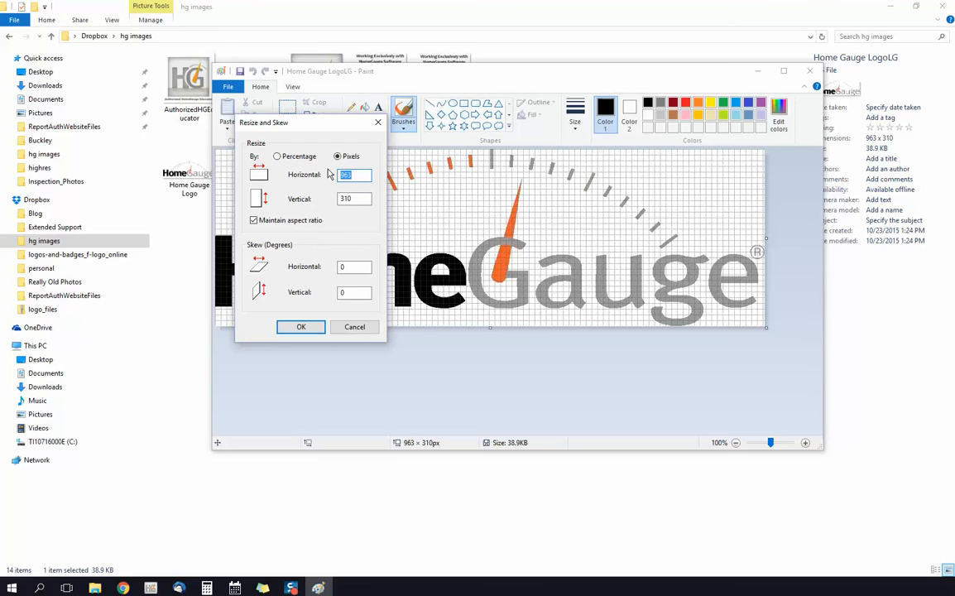
pyautogui.write('350')
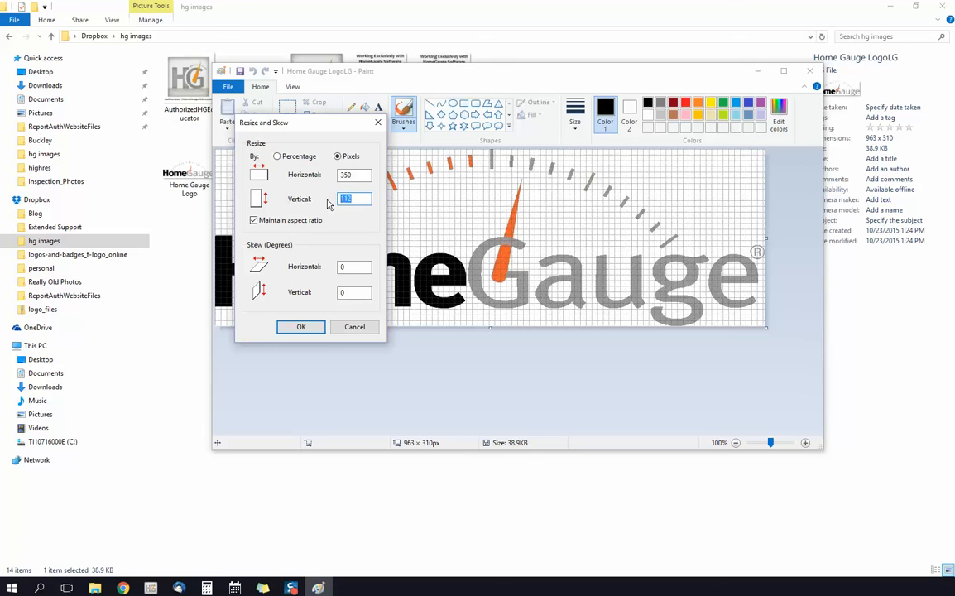
pyautogui.write('112')
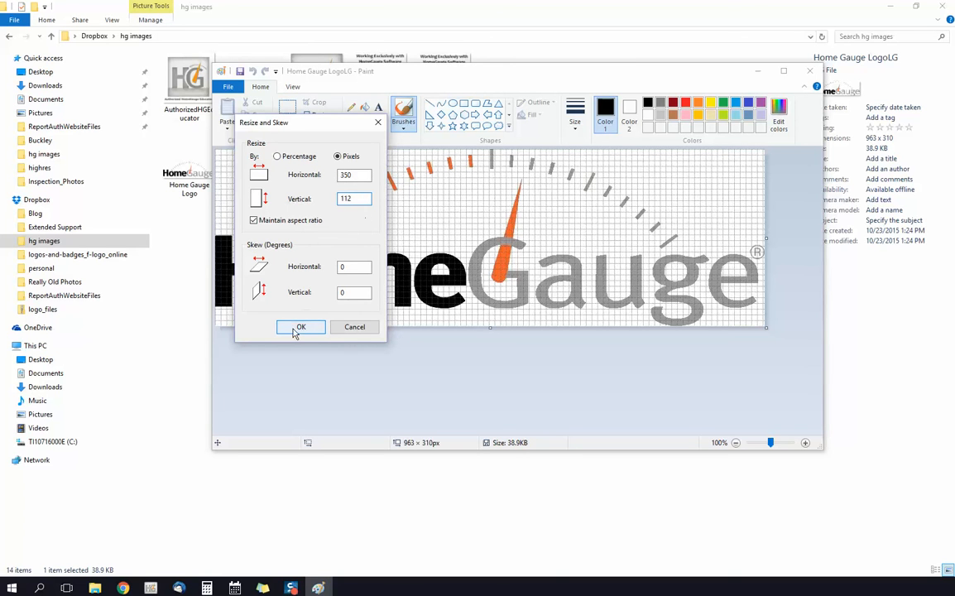
pyautogui.click(301, 326)
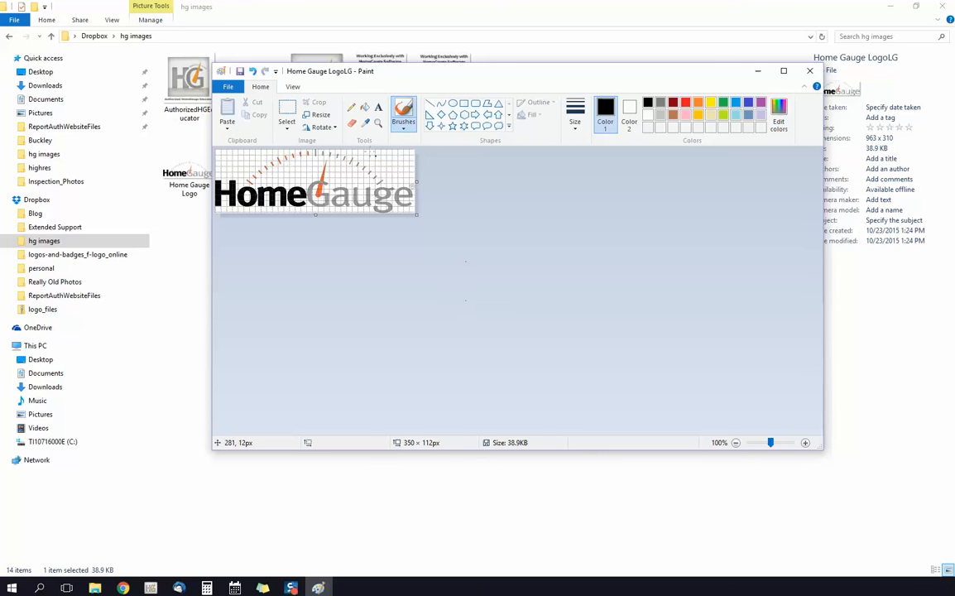
pyautogui.moveTo(369, 196)
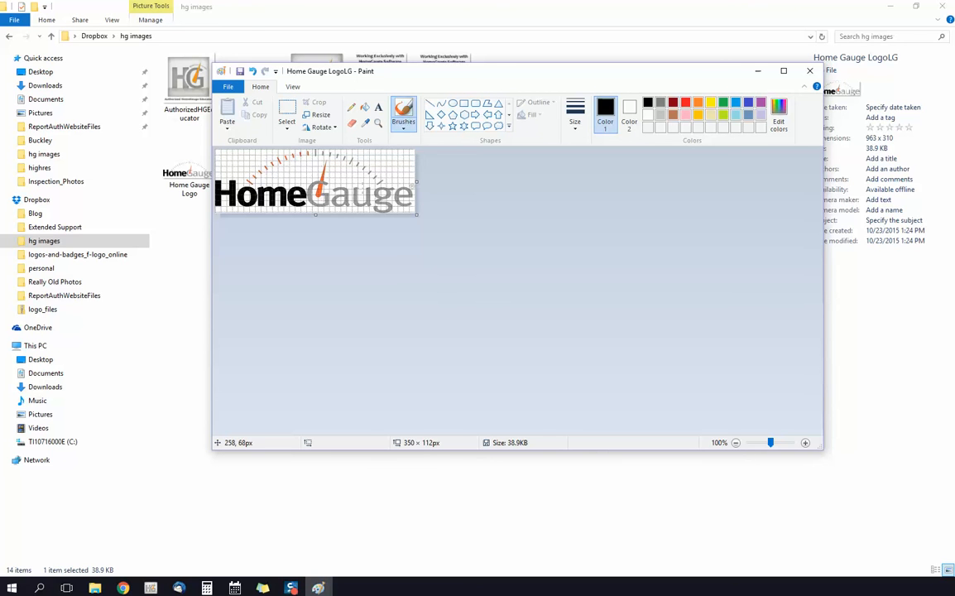
pyautogui.moveTo(480, 249)
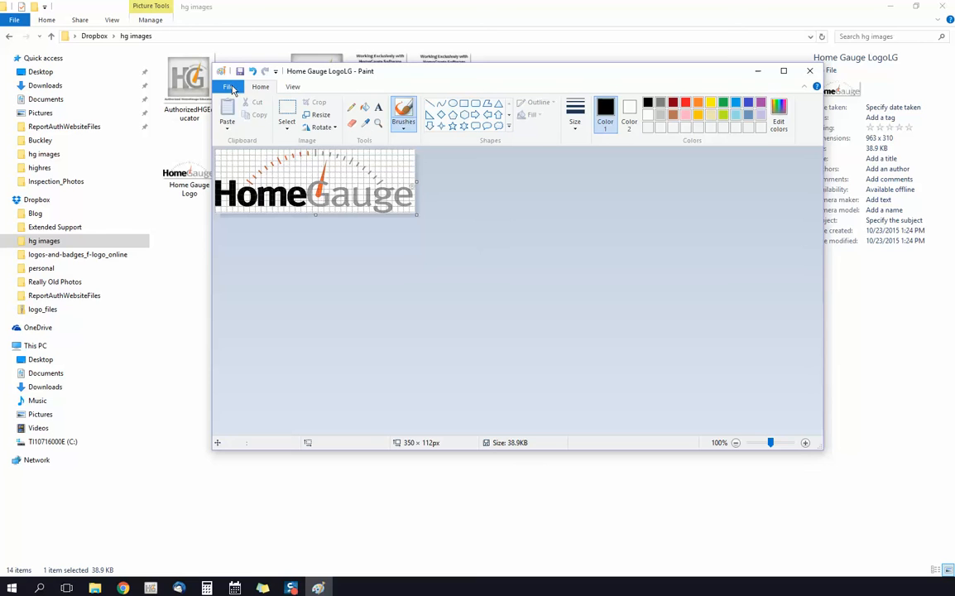
# - Save the image as Home Gauge LogoRESIZE in References and close Paint
pyautogui.click(229, 87)
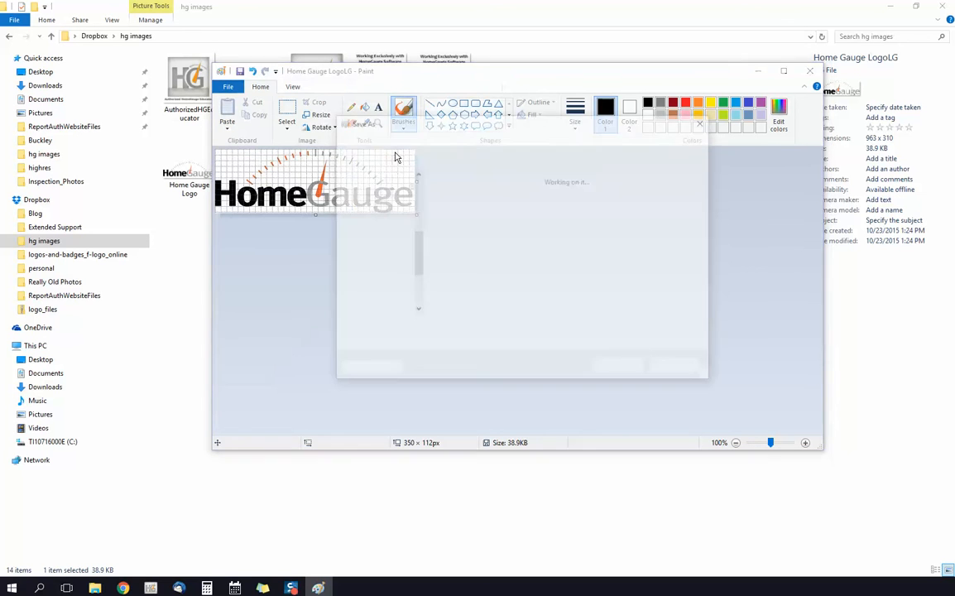
pyautogui.click(229, 86)
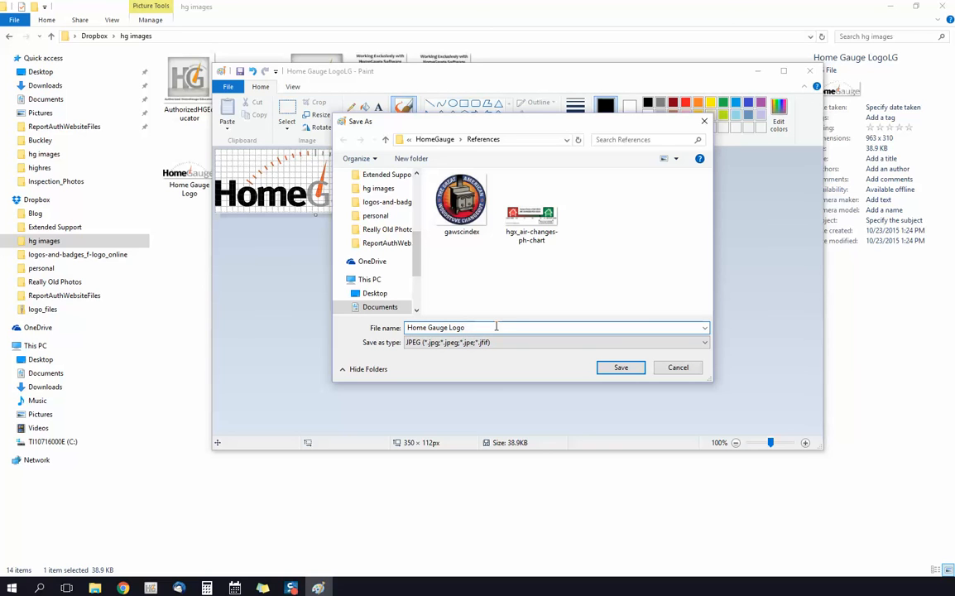
pyautogui.write('RESIZE')
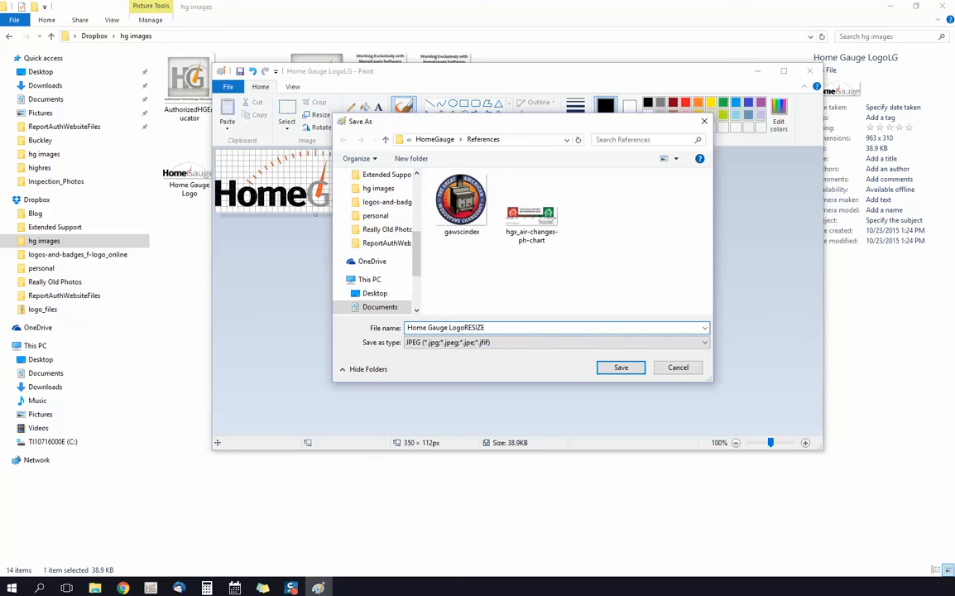
pyautogui.moveTo(623, 250)
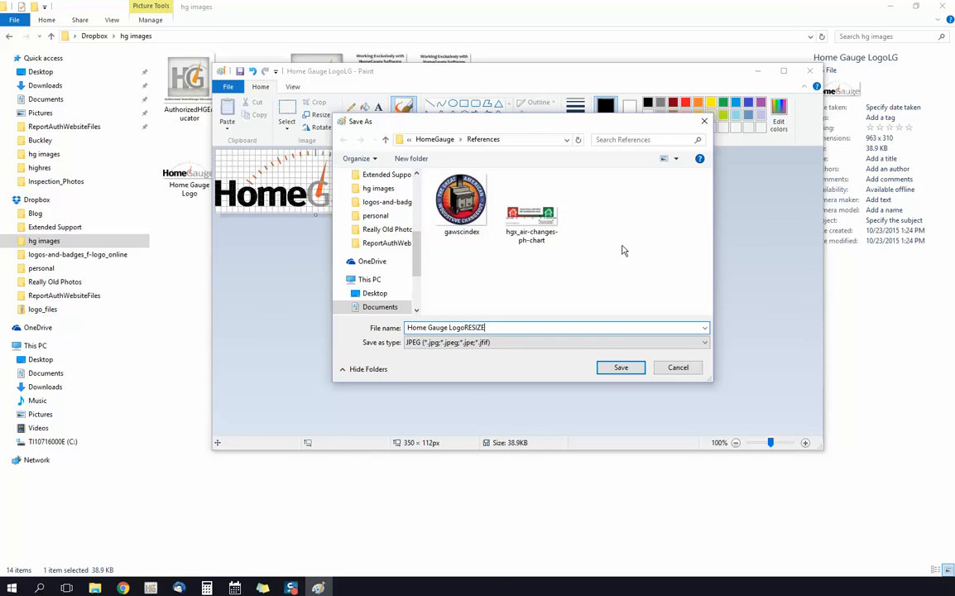
pyautogui.moveTo(633, 309)
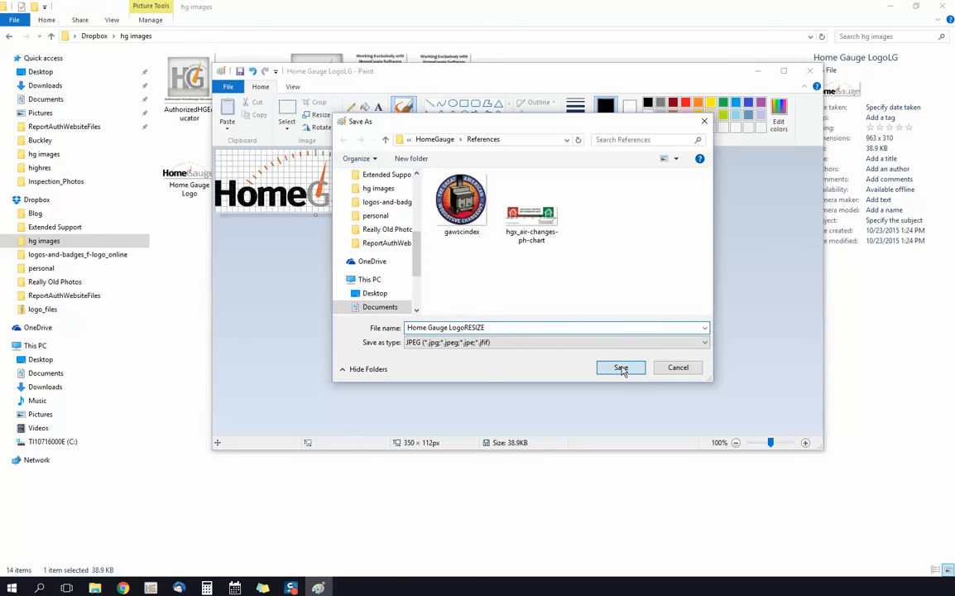
pyautogui.click(620, 367)
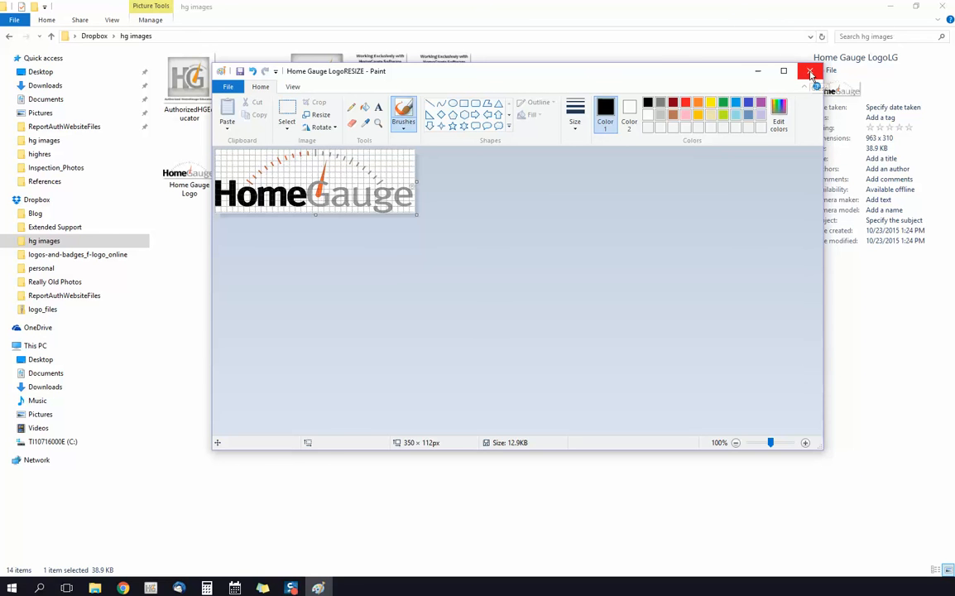
pyautogui.click(810, 70)
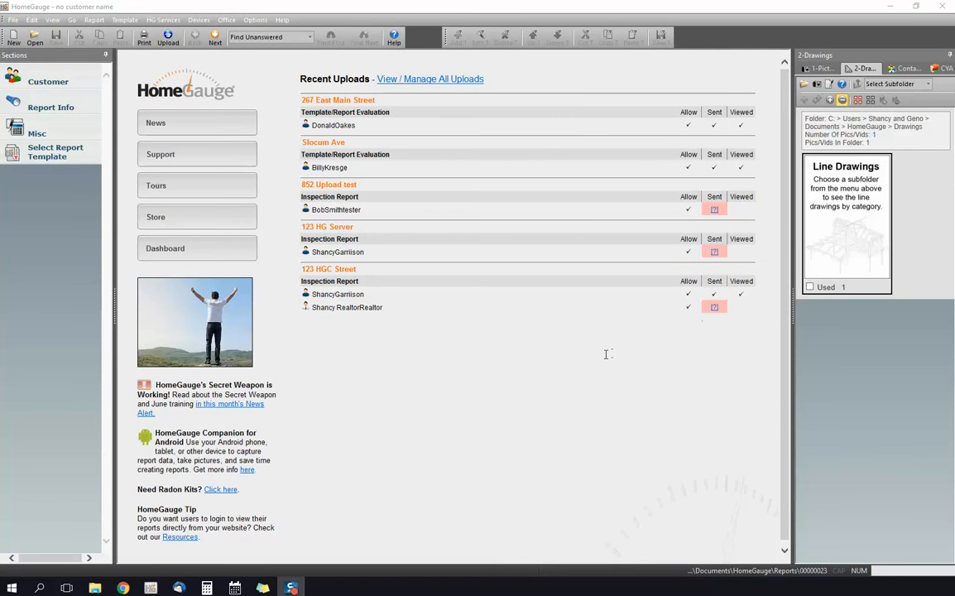
pyautogui.moveTo(101, 64)
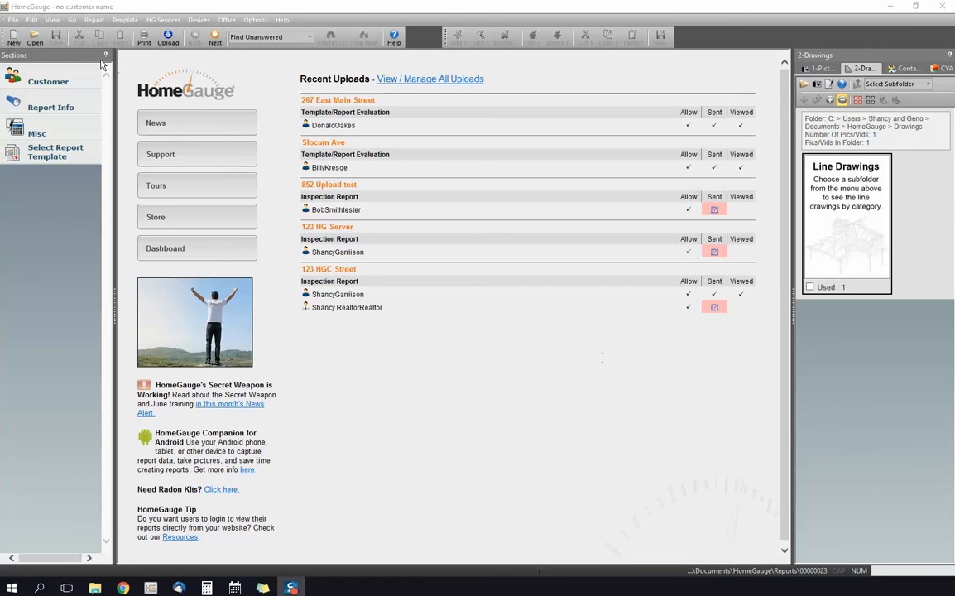
# - Open Printing Options from HomeGauge's File menu
pyautogui.click(12, 19)
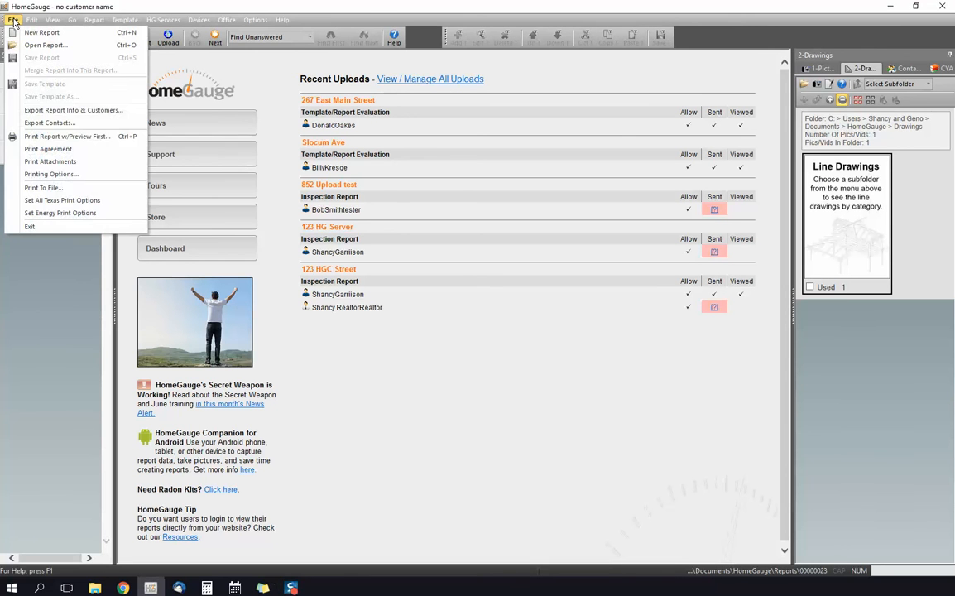
pyautogui.moveTo(51, 174)
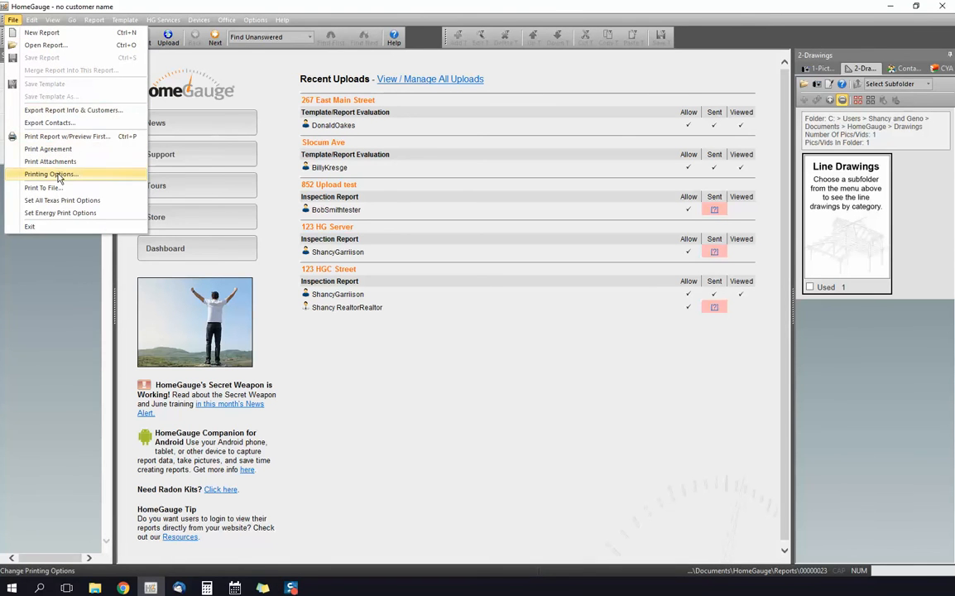
pyautogui.click(52, 173)
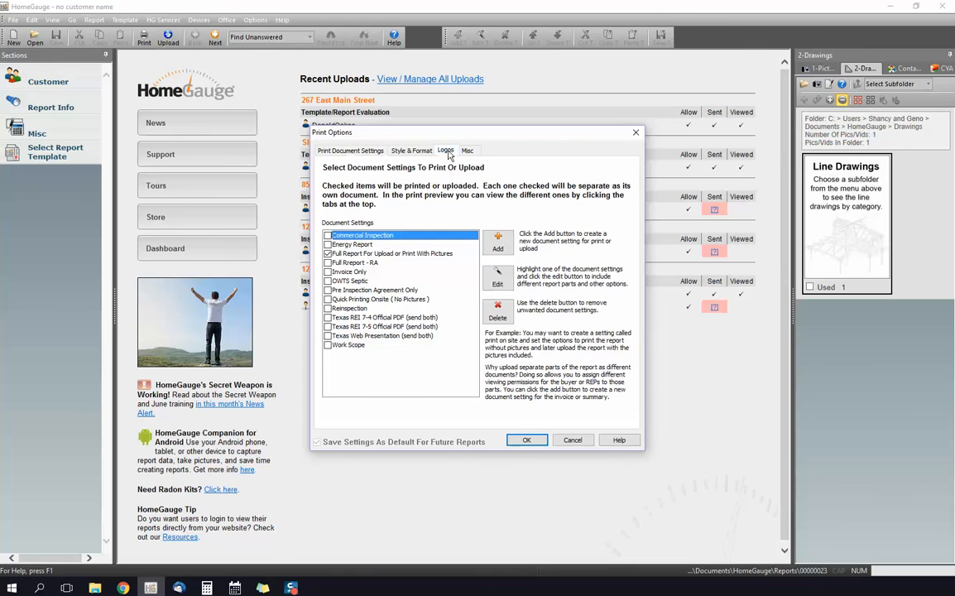
# - Switch the Print Options dialog to the Logos tab
pyautogui.click(445, 151)
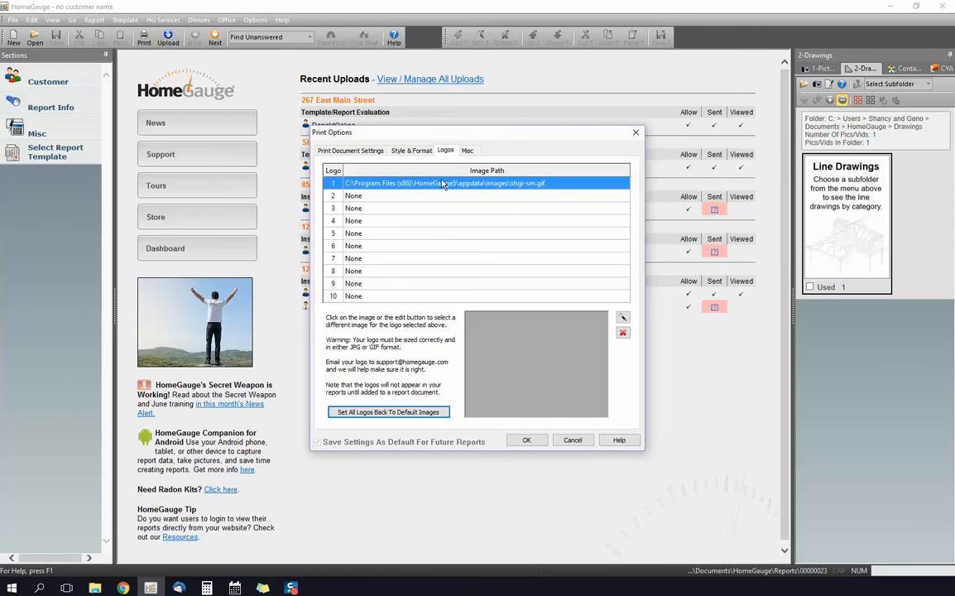
pyautogui.moveTo(470, 186)
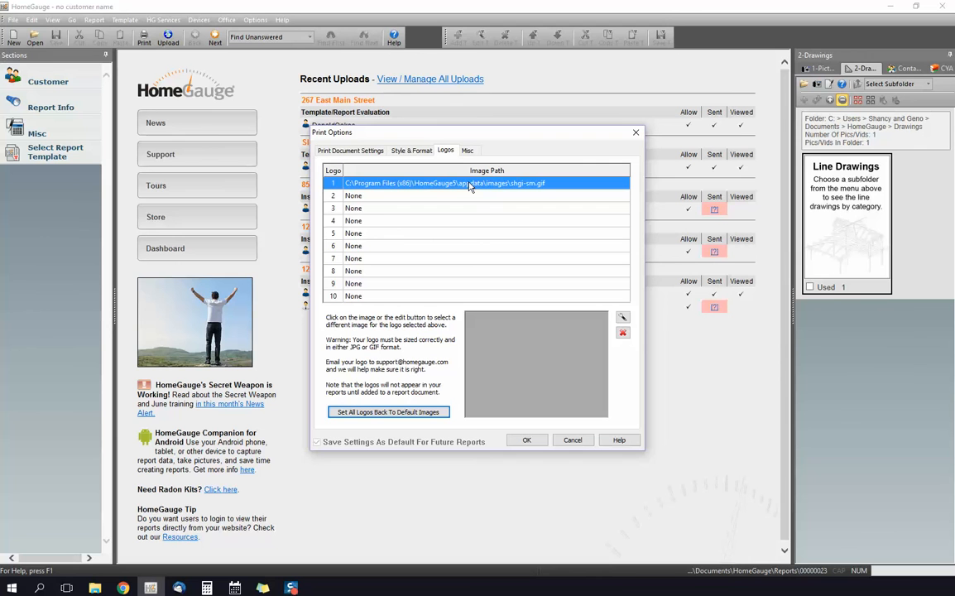
pyautogui.moveTo(484, 255)
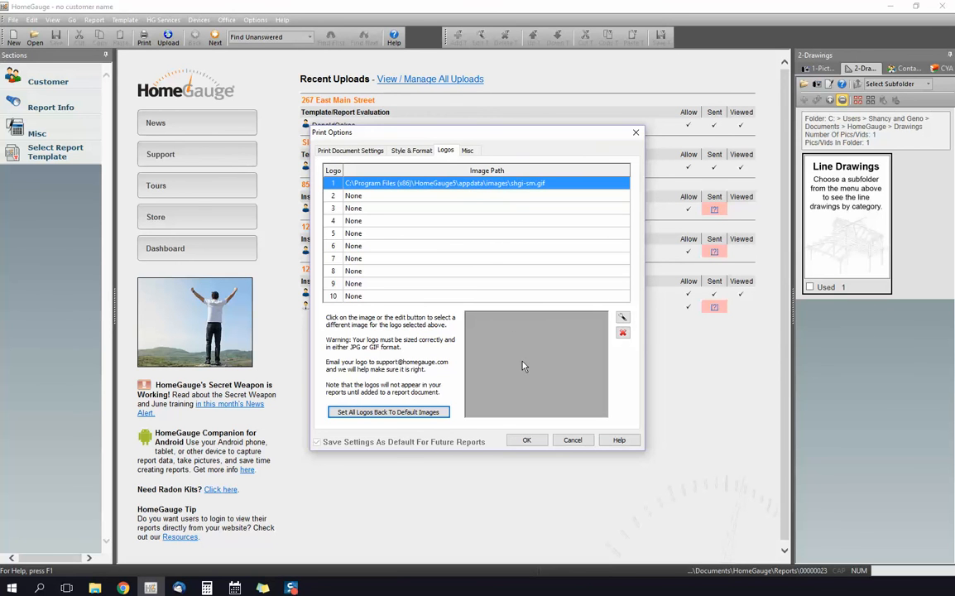
# - Browse to HomeGauge > References and load Home Gauge LogoRESIZE for logo 1
pyautogui.click(622, 317)
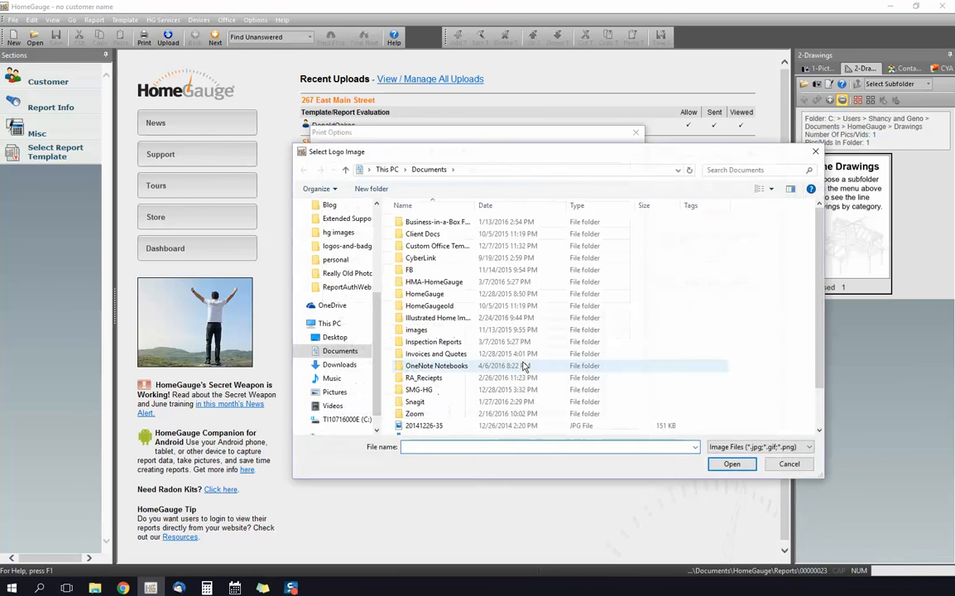
pyautogui.moveTo(637, 340)
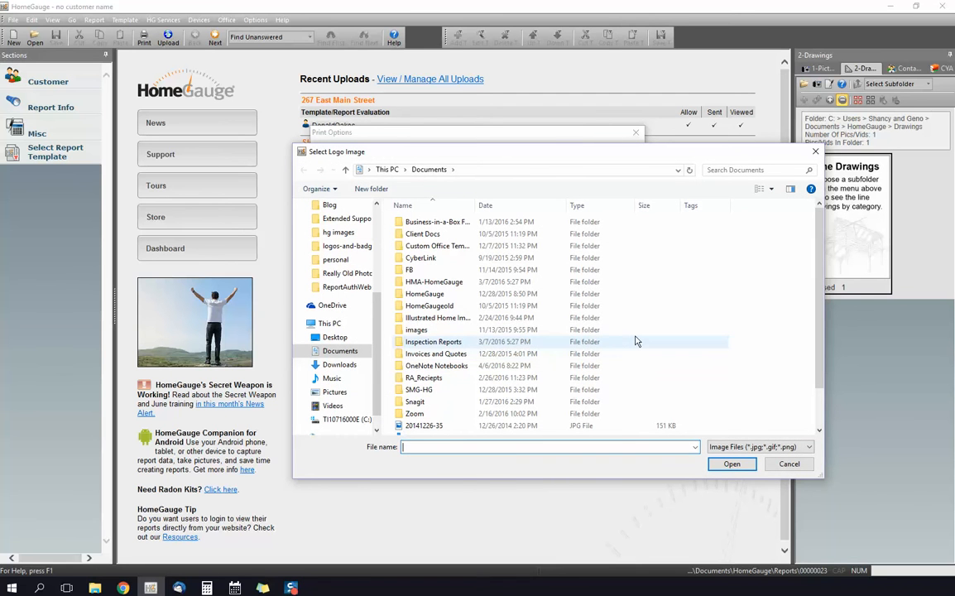
pyautogui.moveTo(424, 293)
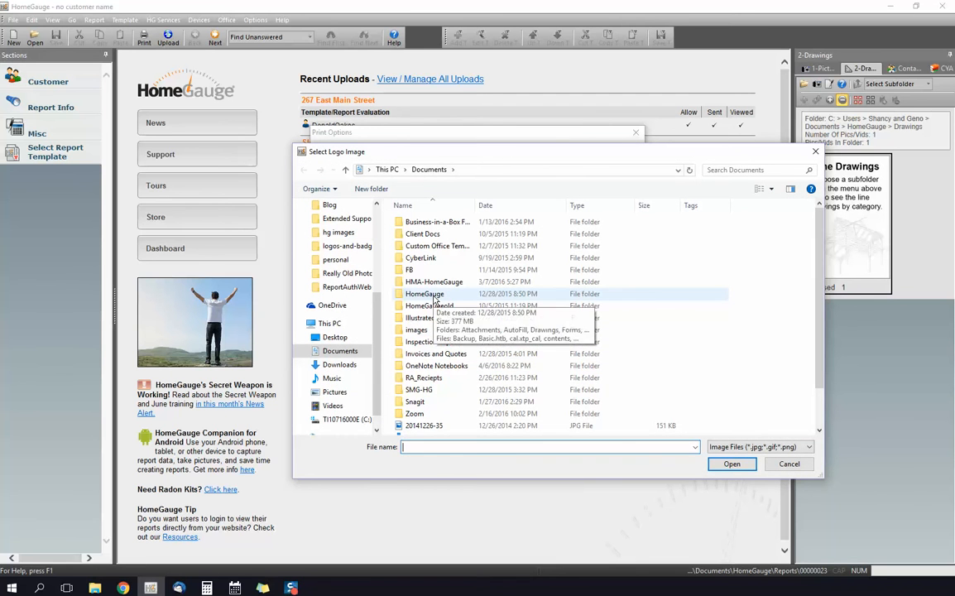
pyautogui.doubleClick(425, 294)
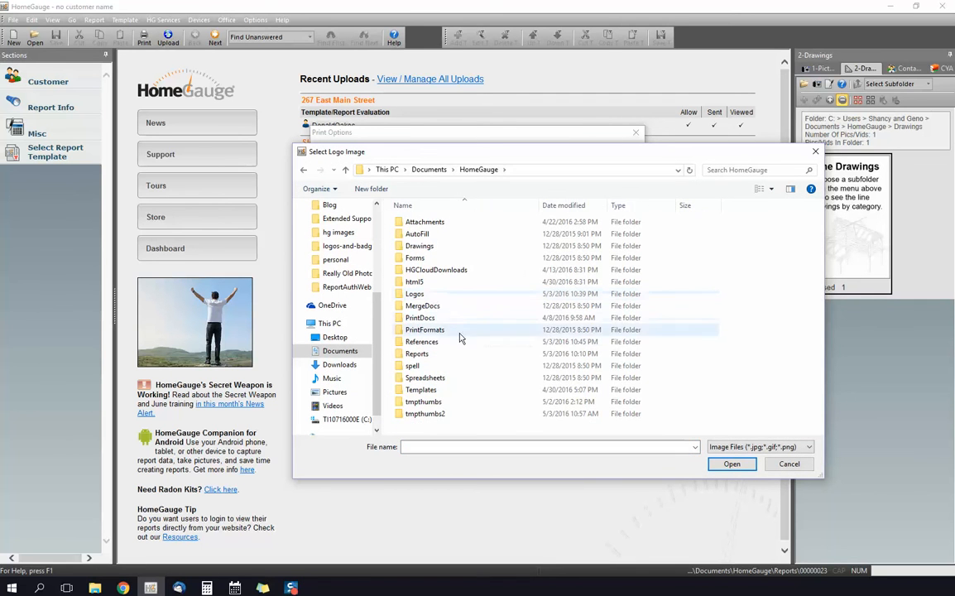
pyautogui.doubleClick(421, 342)
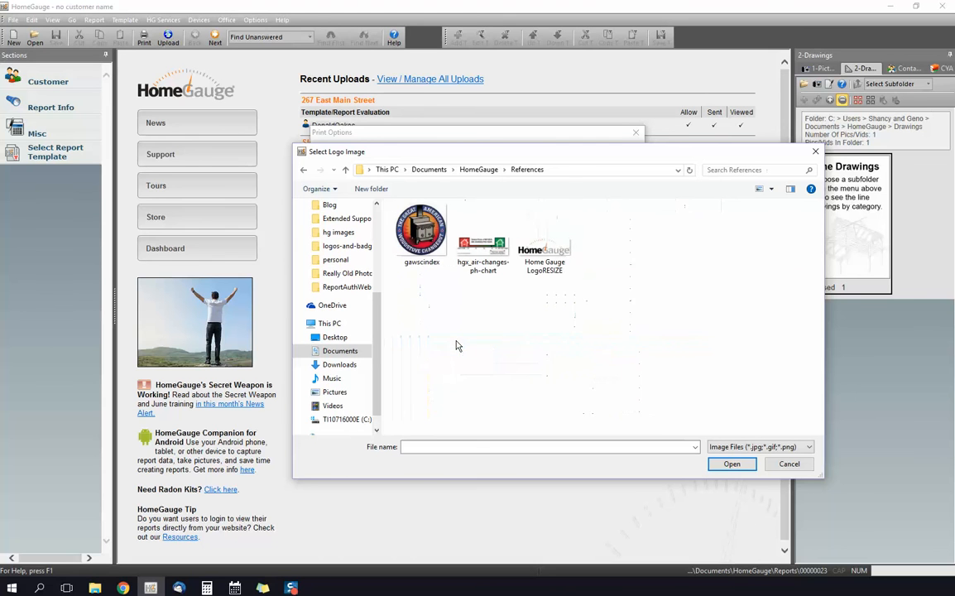
pyautogui.click(544, 238)
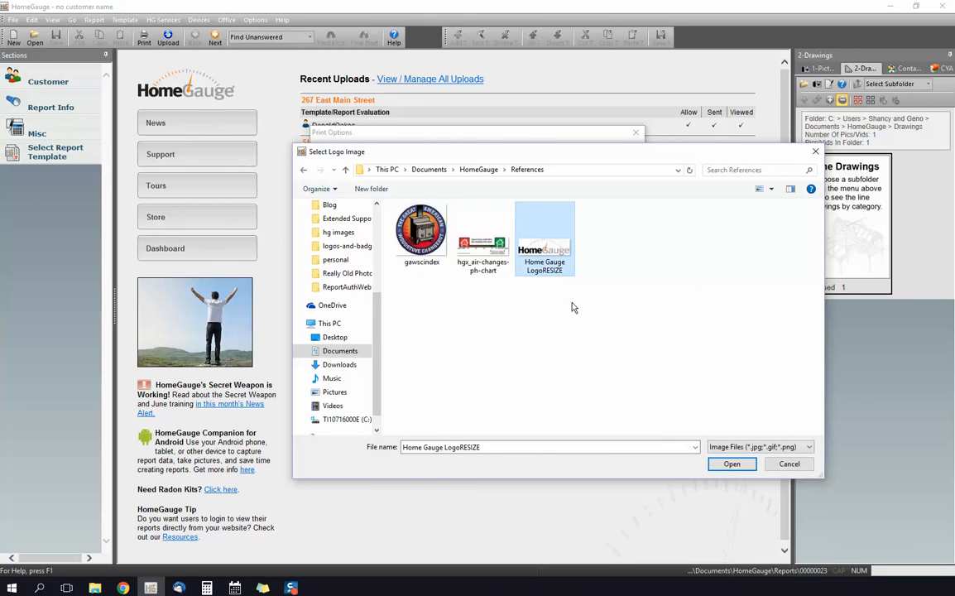
pyautogui.moveTo(585, 321)
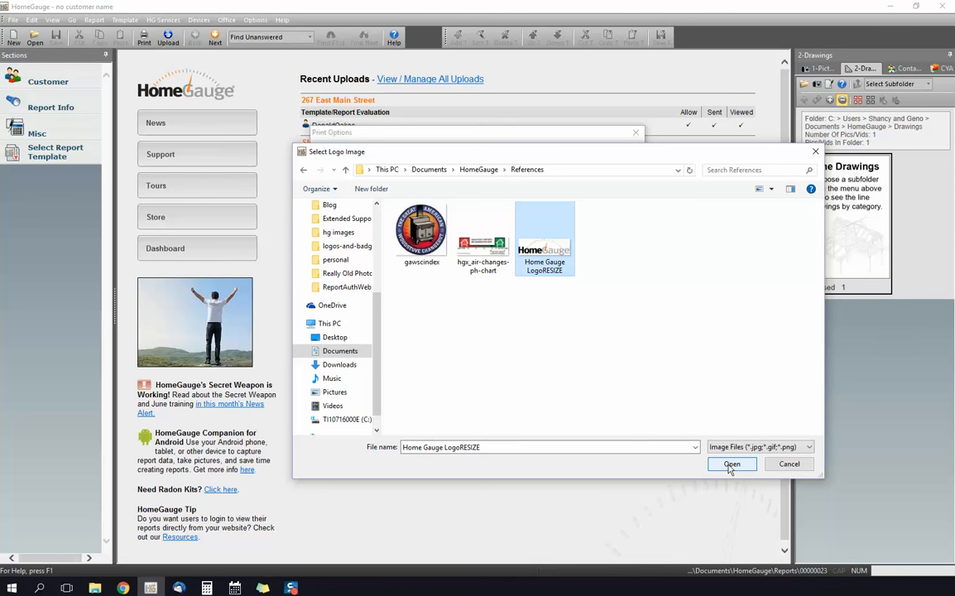
pyautogui.click(732, 463)
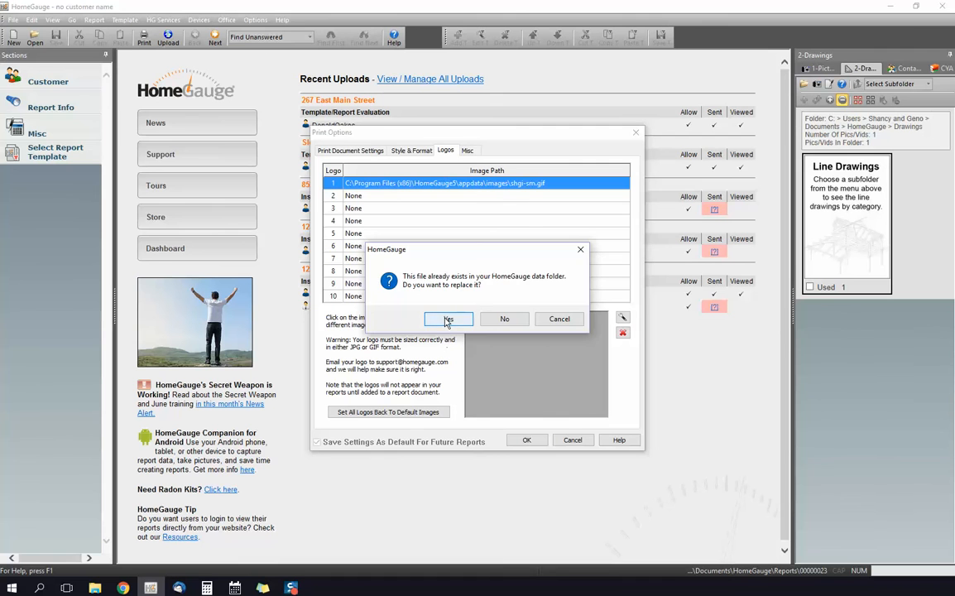
# - Confirm replacing the existing file and close Print Options with OK
pyautogui.click(448, 319)
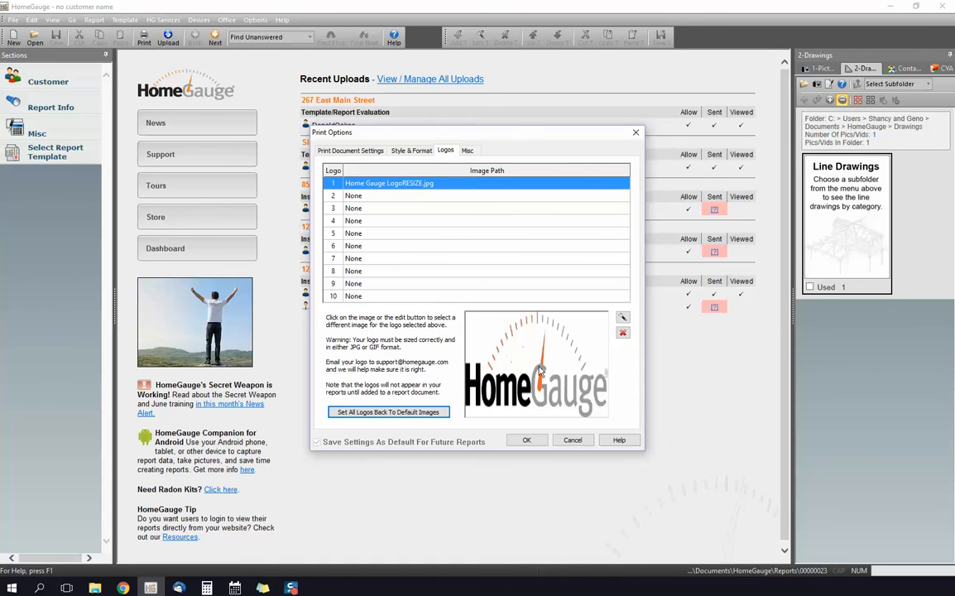
pyautogui.moveTo(538, 377)
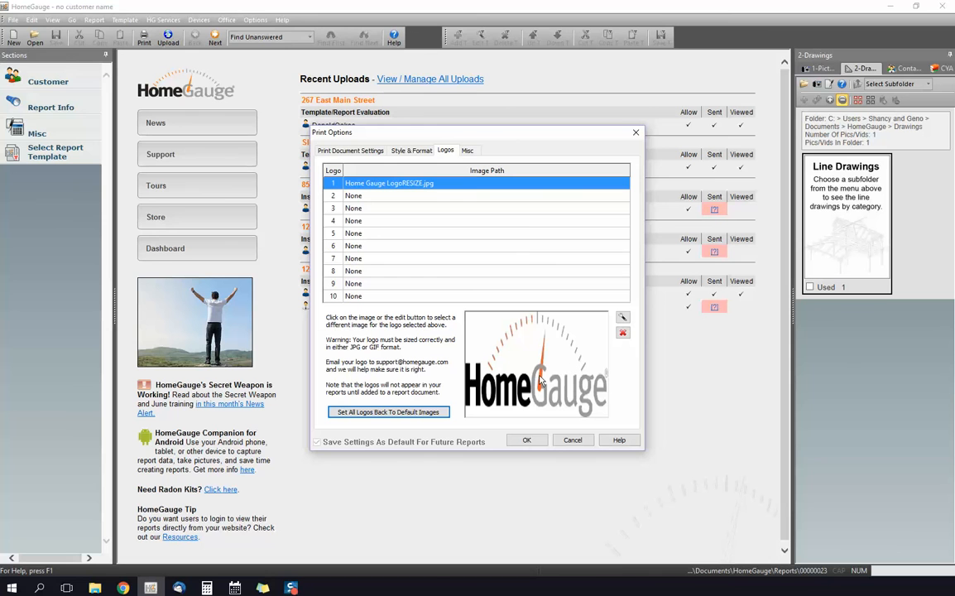
pyautogui.moveTo(539, 378)
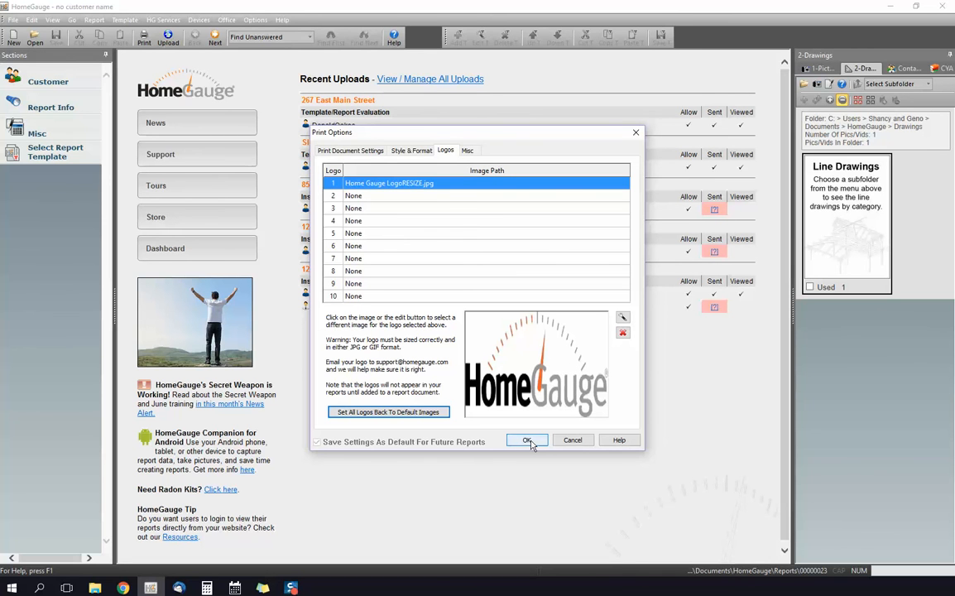
pyautogui.click(527, 440)
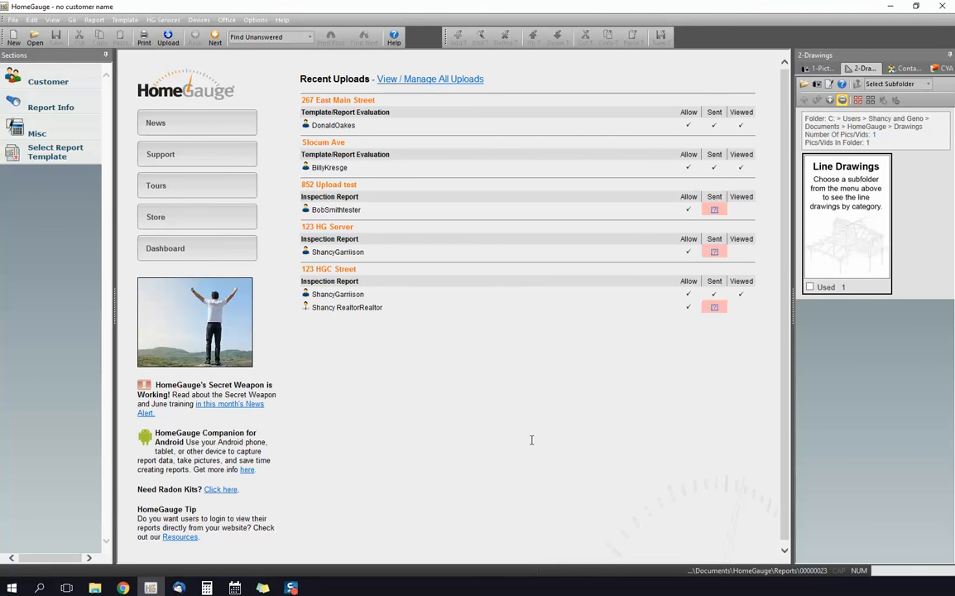
pyautogui.moveTo(141, 53)
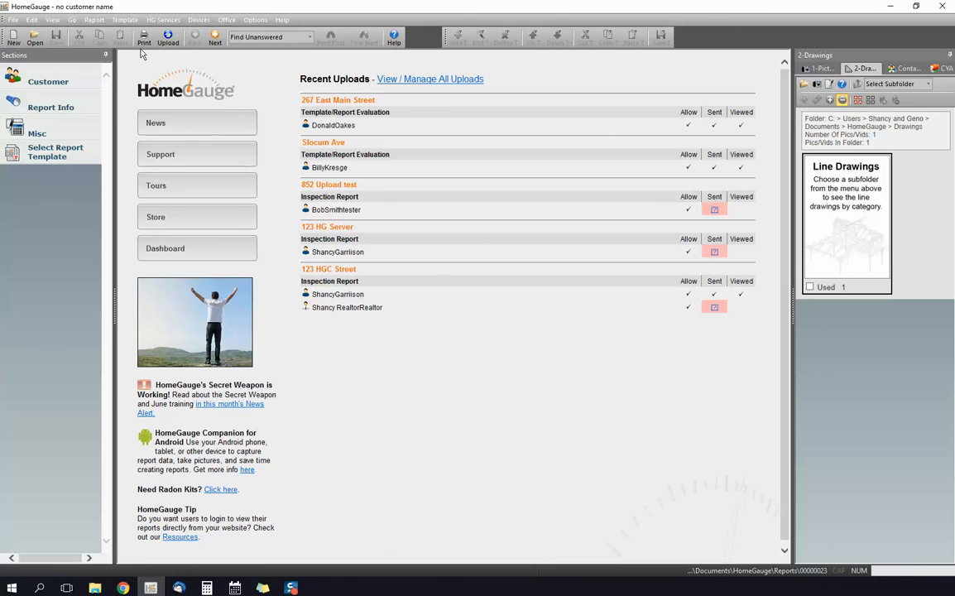
pyautogui.moveTo(143, 39)
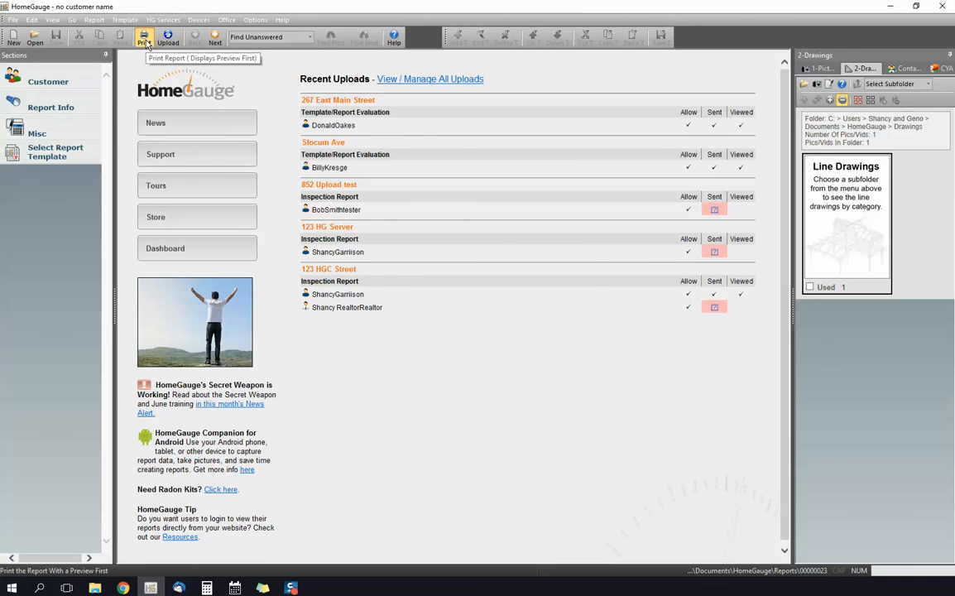
# - Print the report to preview, continuing past unanswered items and accepting document settings
pyautogui.click(144, 37)
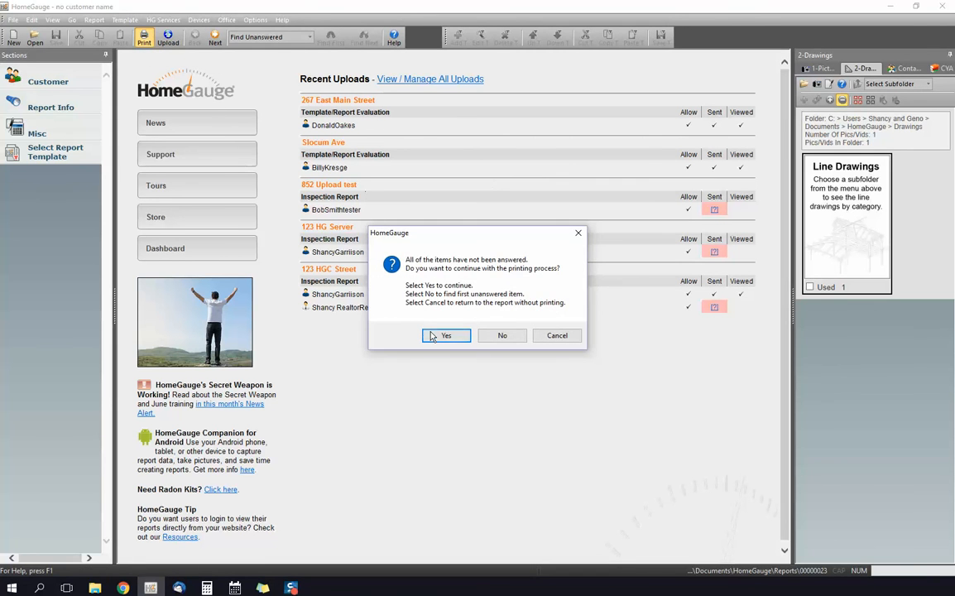
pyautogui.click(446, 335)
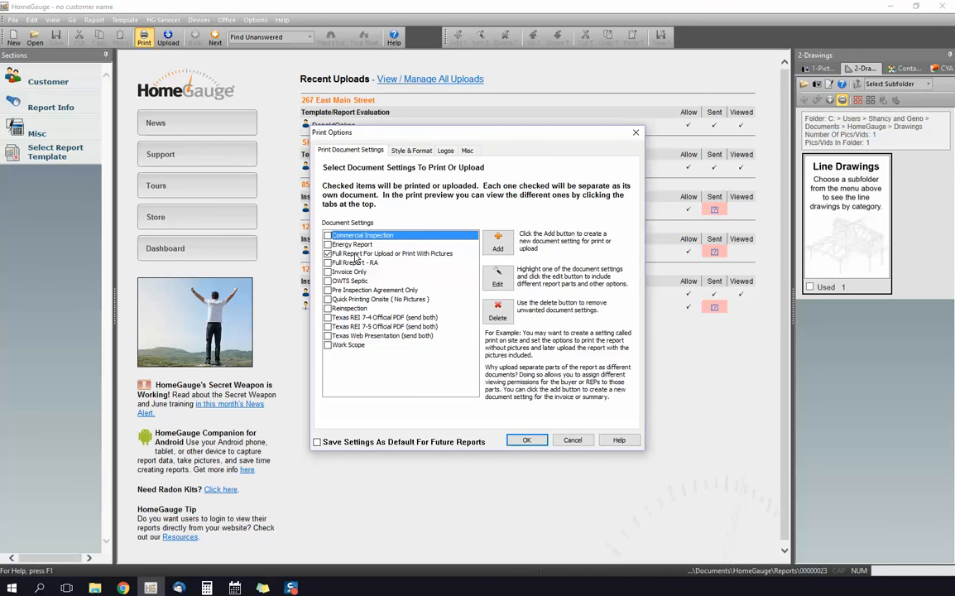
pyautogui.moveTo(530, 424)
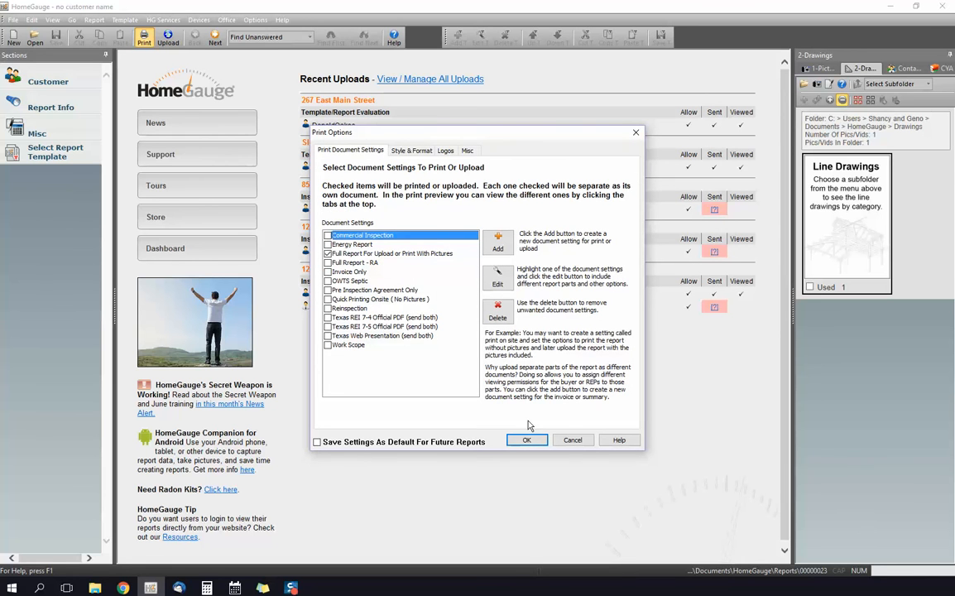
pyautogui.click(526, 439)
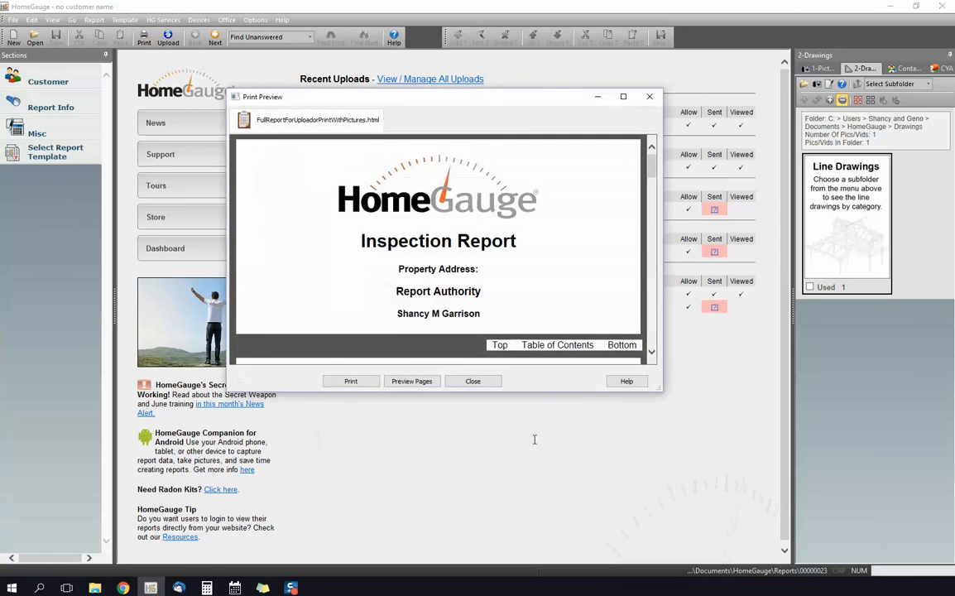